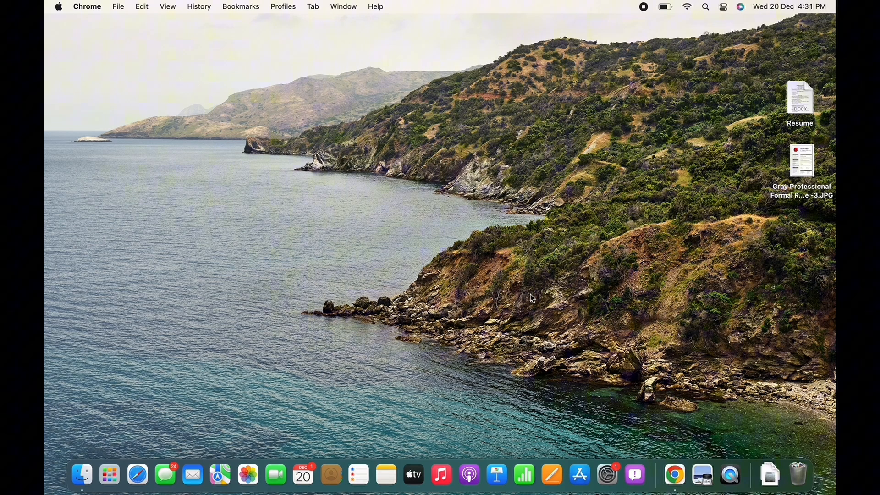
pyautogui.moveTo(769, 473)
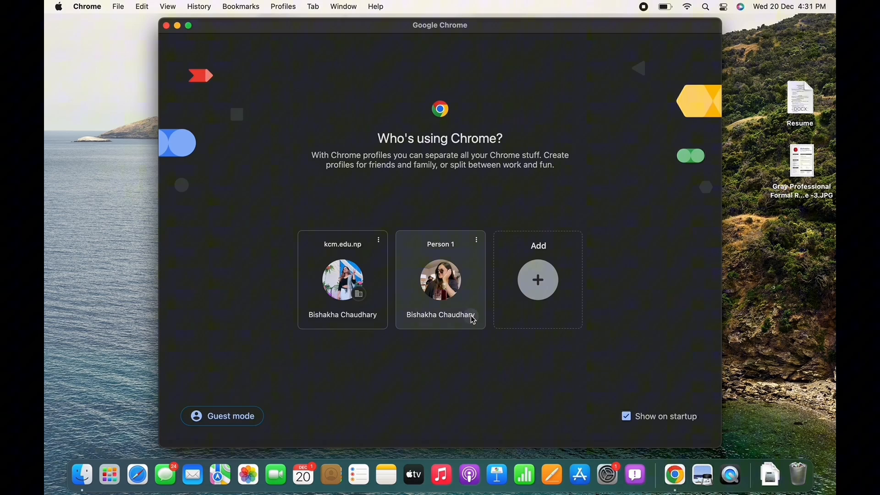
pyautogui.click(440, 280)
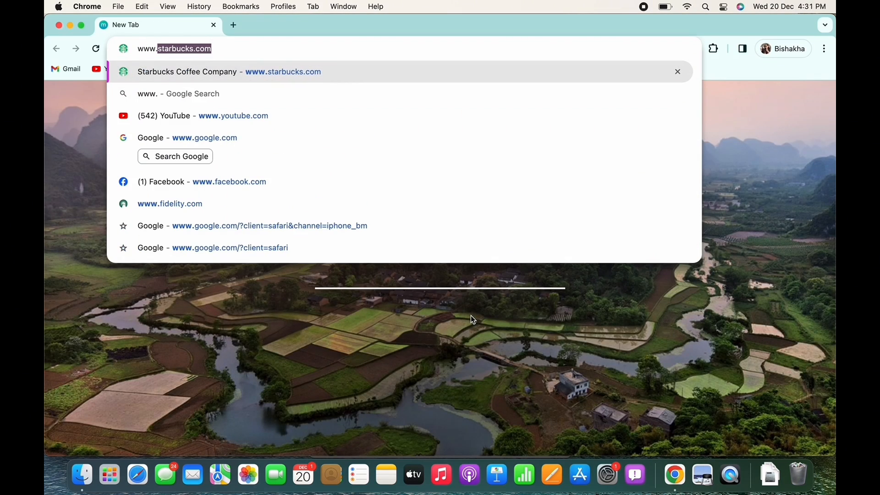
pyautogui.write('www.nextdoor/login')
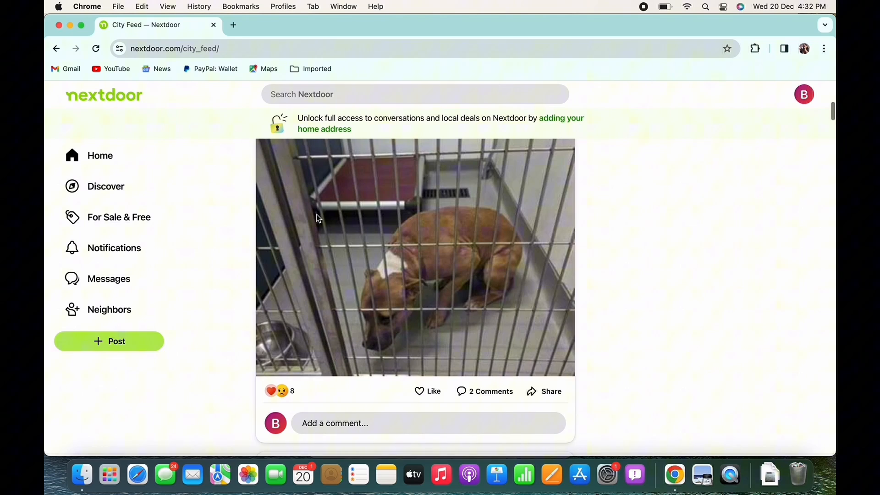
# - Scroll through the Auburn City Feed posts
pyautogui.scroll(-3)
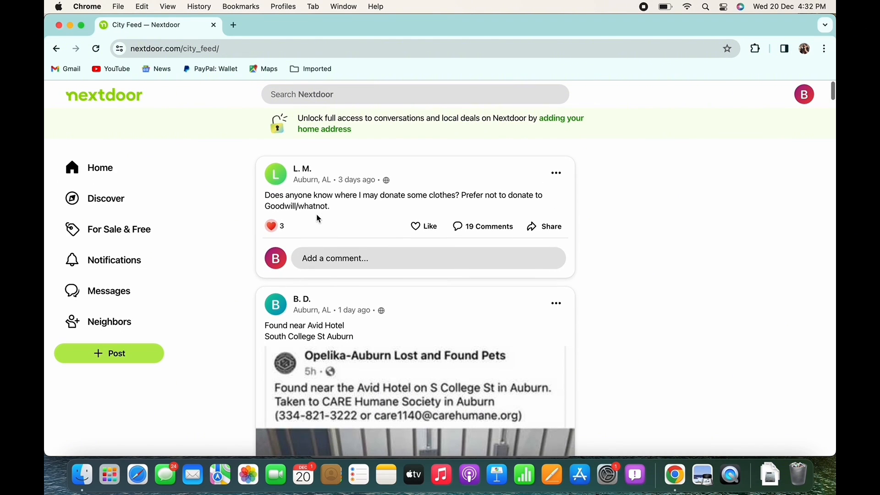